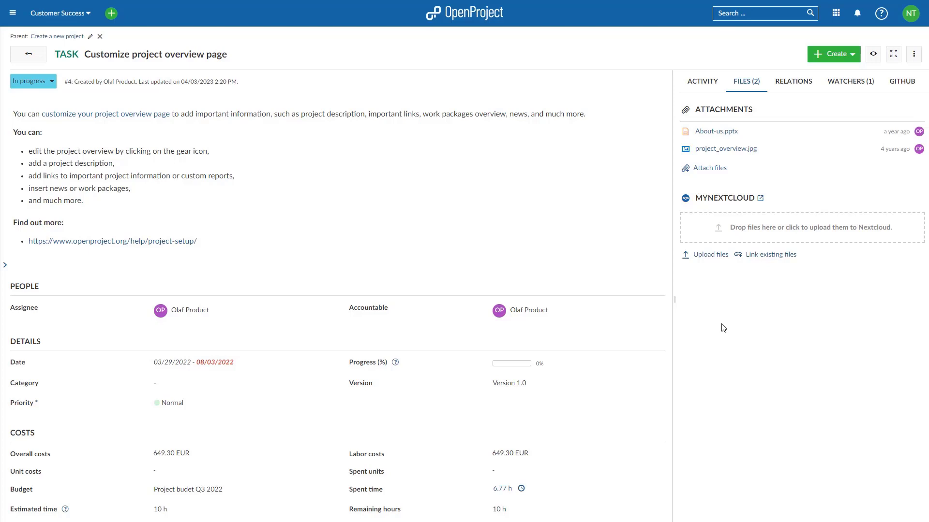
mouse_move(759, 278)
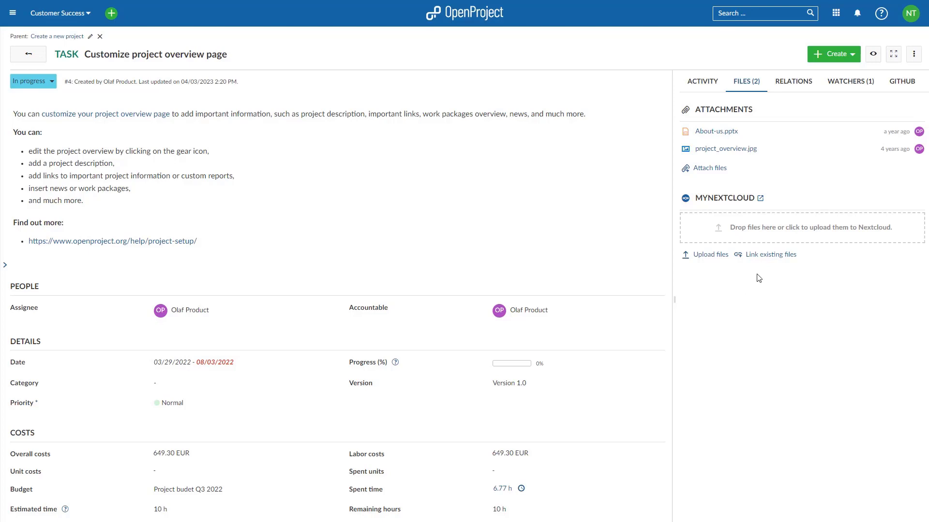
mouse_move(770, 255)
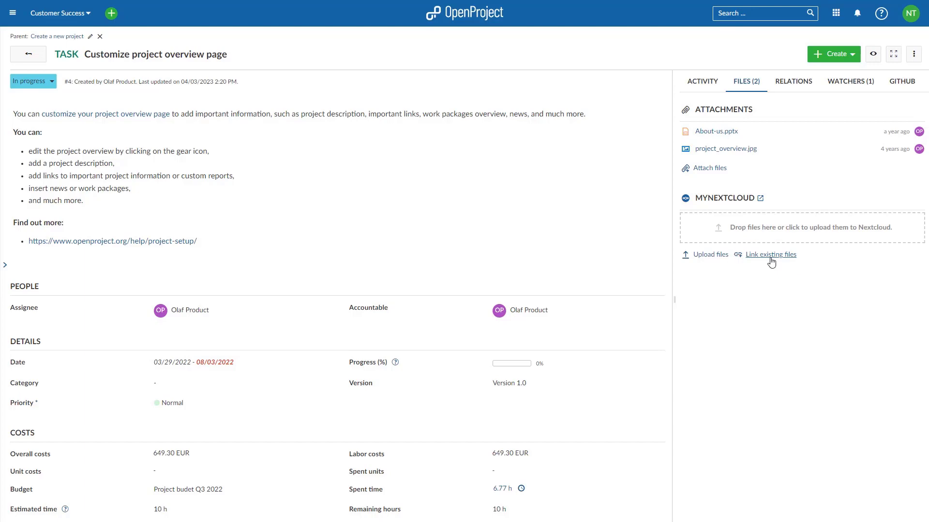
Open the Nextcloud file picker via 'Link existing files' in the MYNEXTCLOUD section
left_click(770, 254)
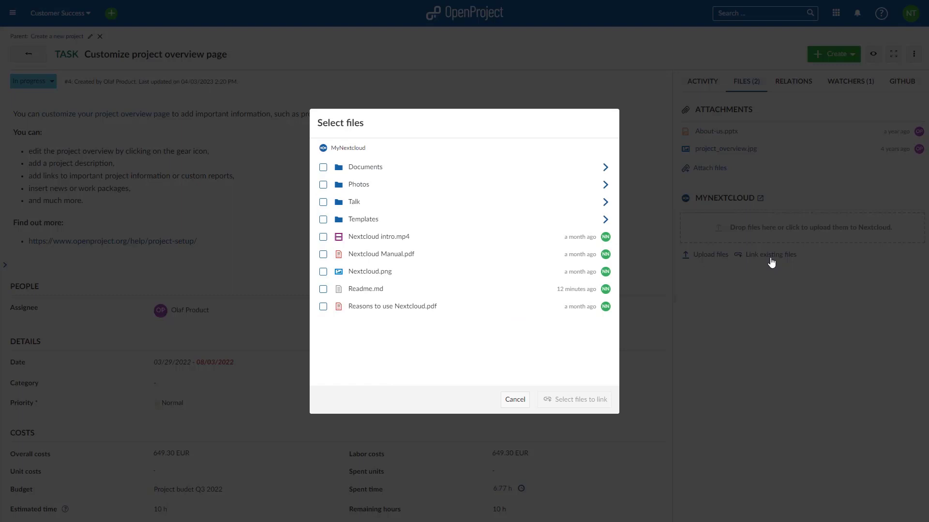
mouse_move(773, 270)
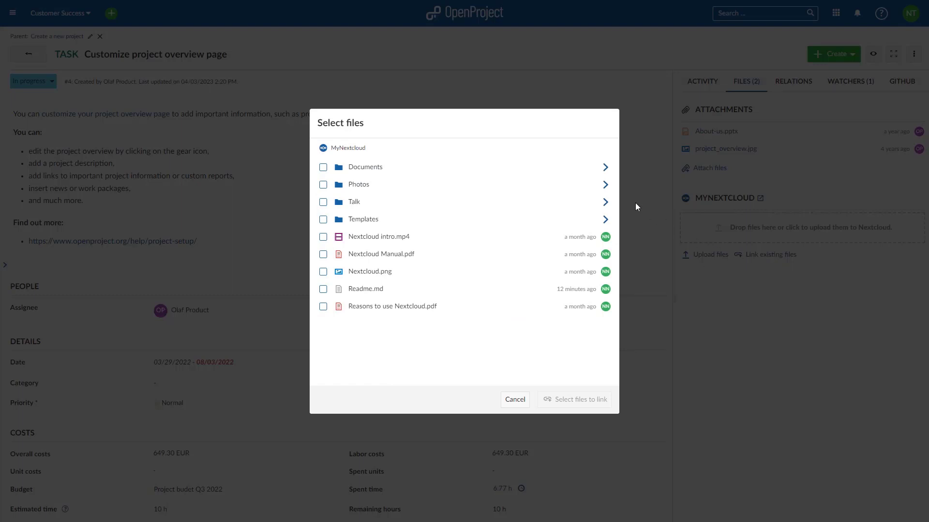
Link Marketing Calculations.xlsx and Marketing Presentation.pptx from Documents > Project Update
left_click(365, 167)
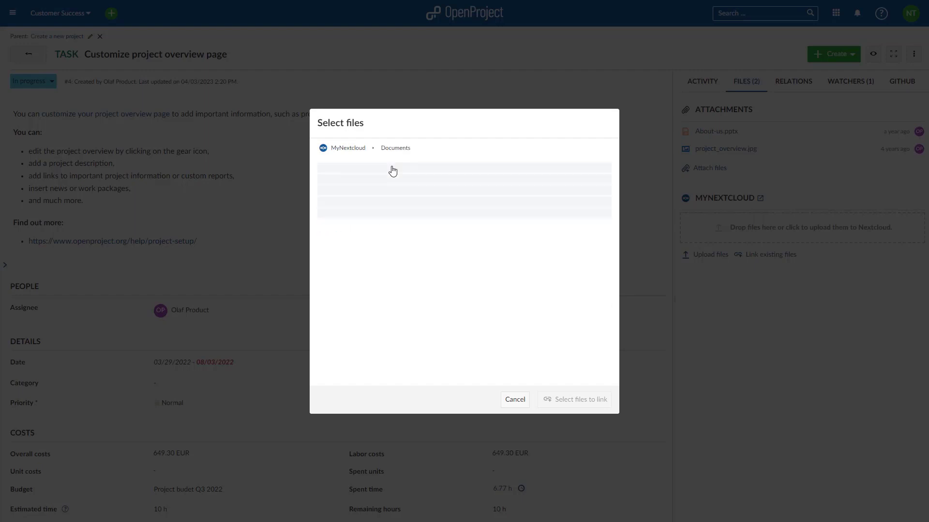
left_click(323, 167)
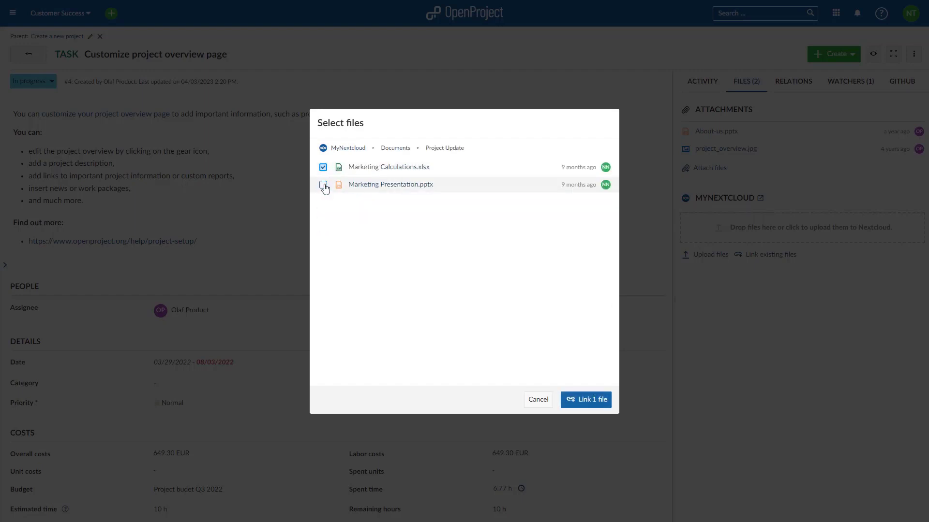
left_click(324, 185)
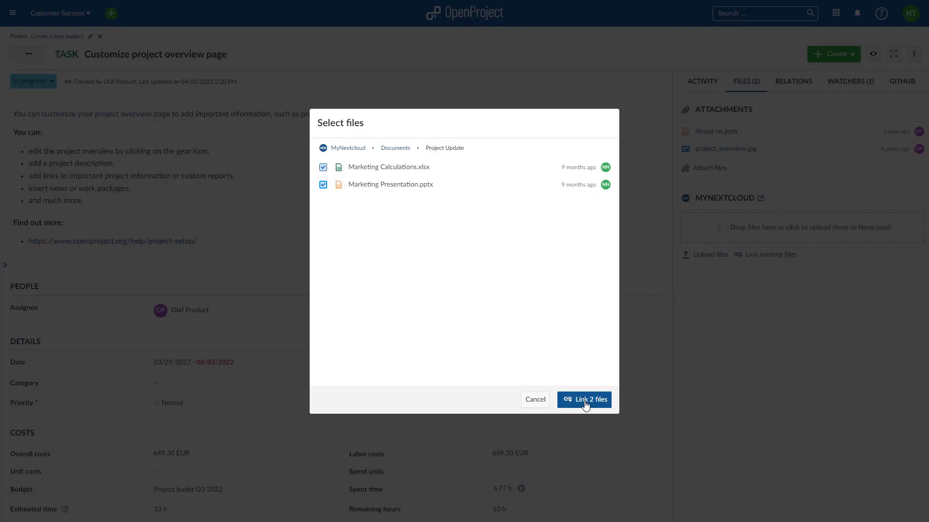
left_click(583, 399)
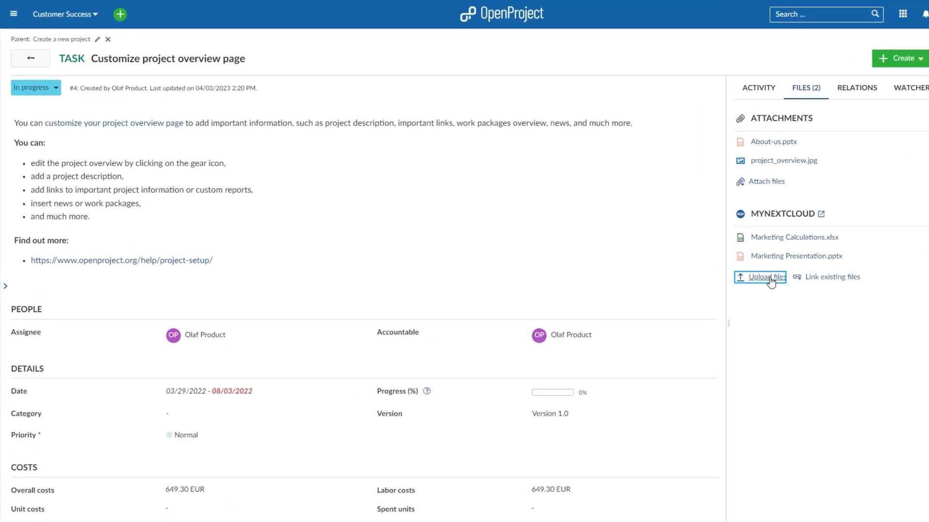
Start an upload and pick Detailed Report.txt from the computer
left_click(765, 276)
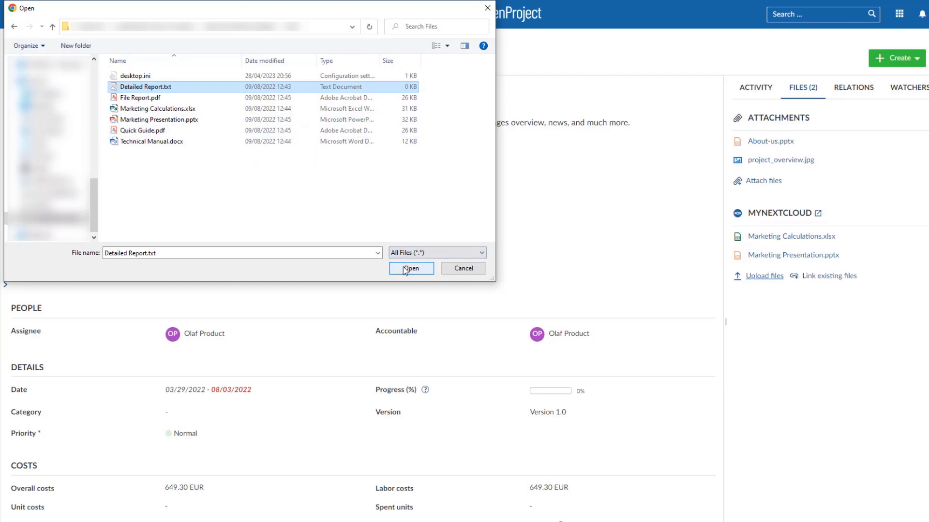
left_click(411, 268)
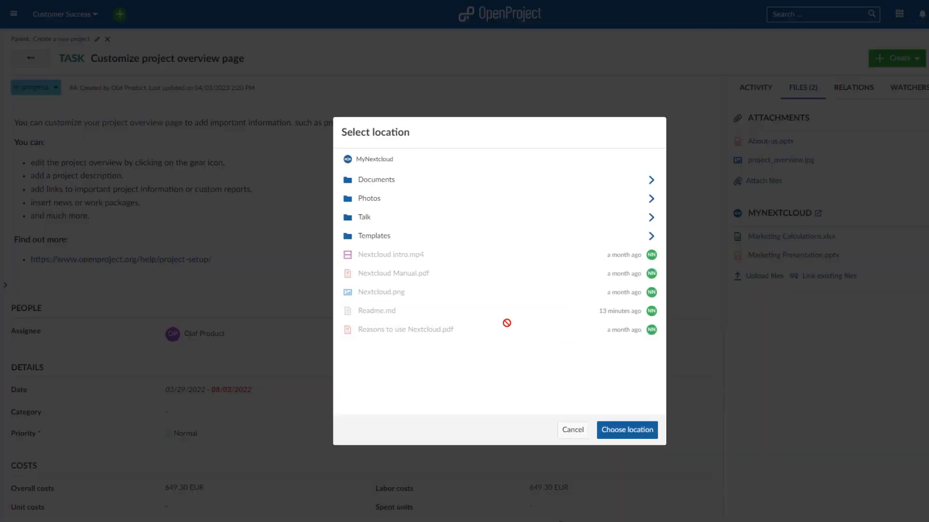
Upload Detailed Report.txt into the Documents > Project Update folder
left_click(377, 179)
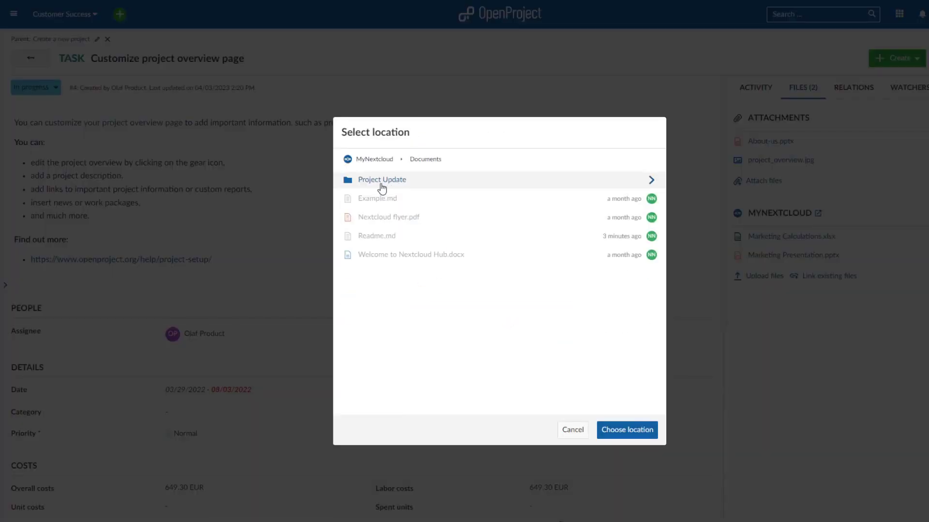
left_click(382, 179)
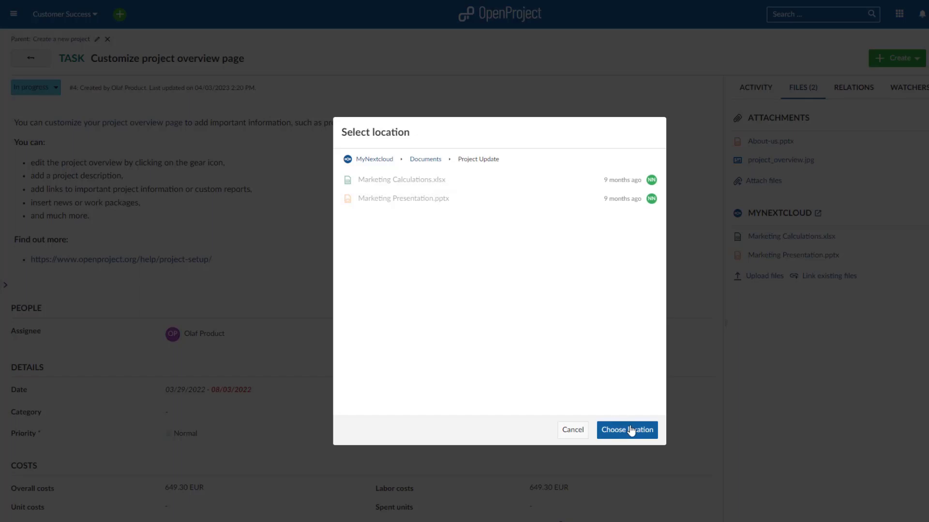
left_click(626, 430)
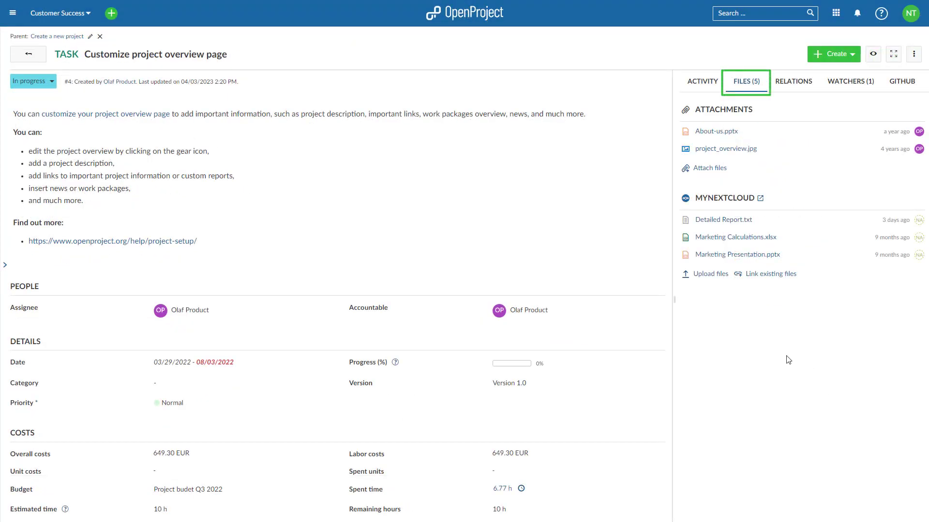
mouse_move(797, 335)
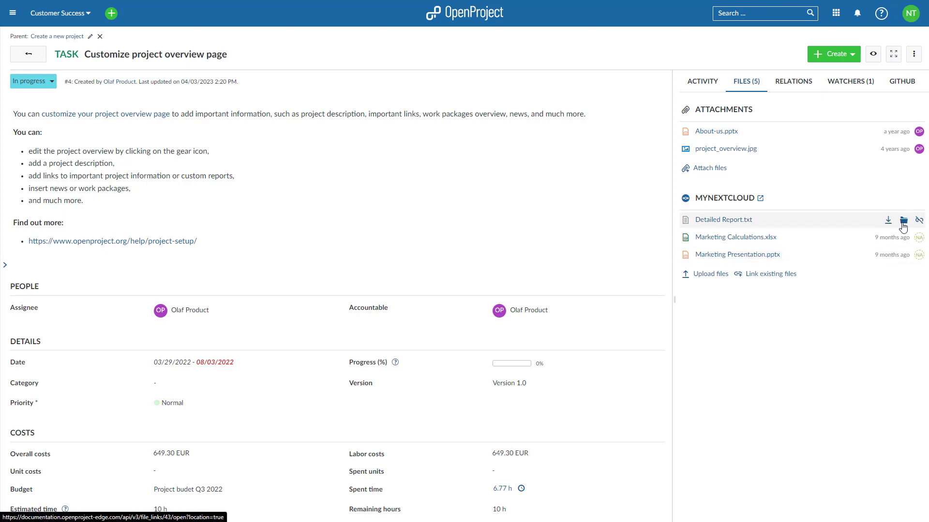
mouse_move(903, 221)
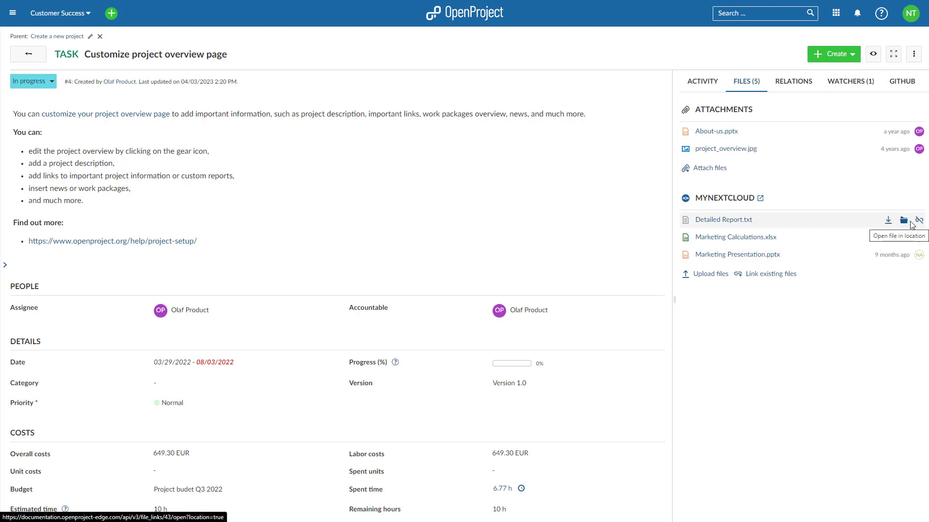
mouse_move(919, 220)
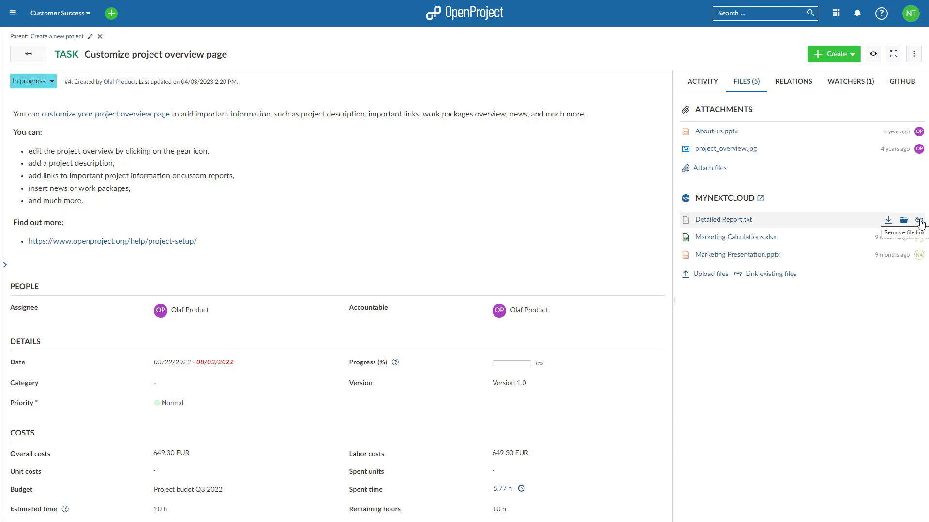